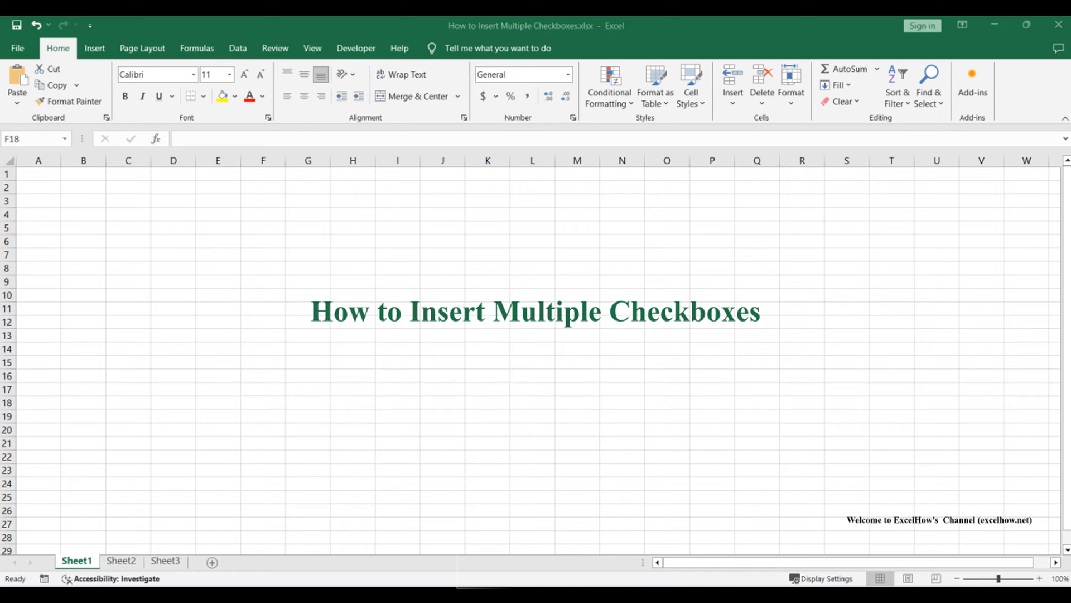
- Switch to Sheet2, which holds the text box of checkbox-insertion steps and VBA code
click(121, 560)
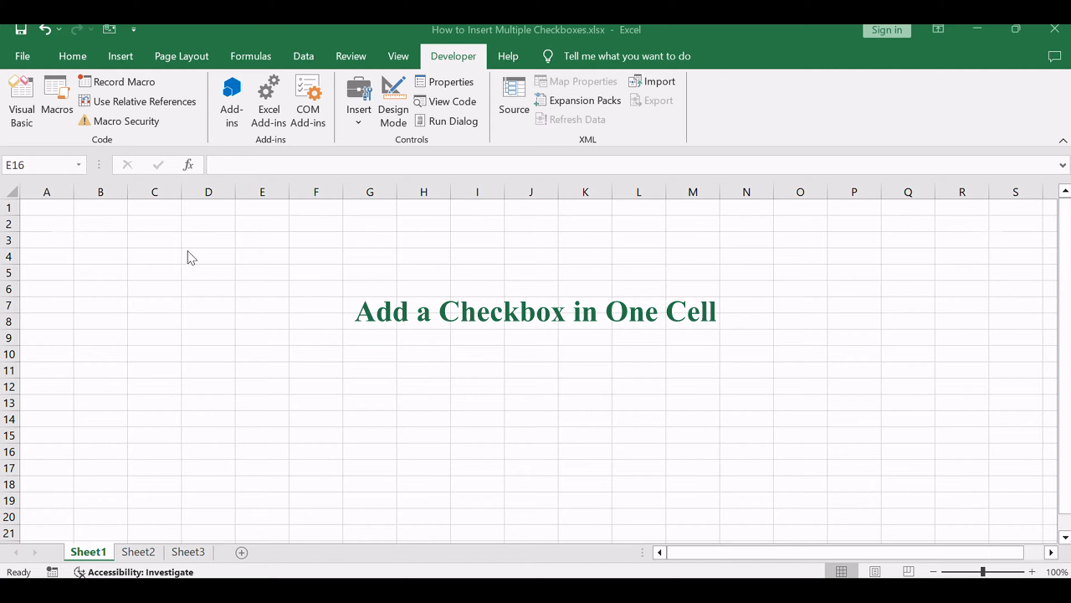
click(137, 551)
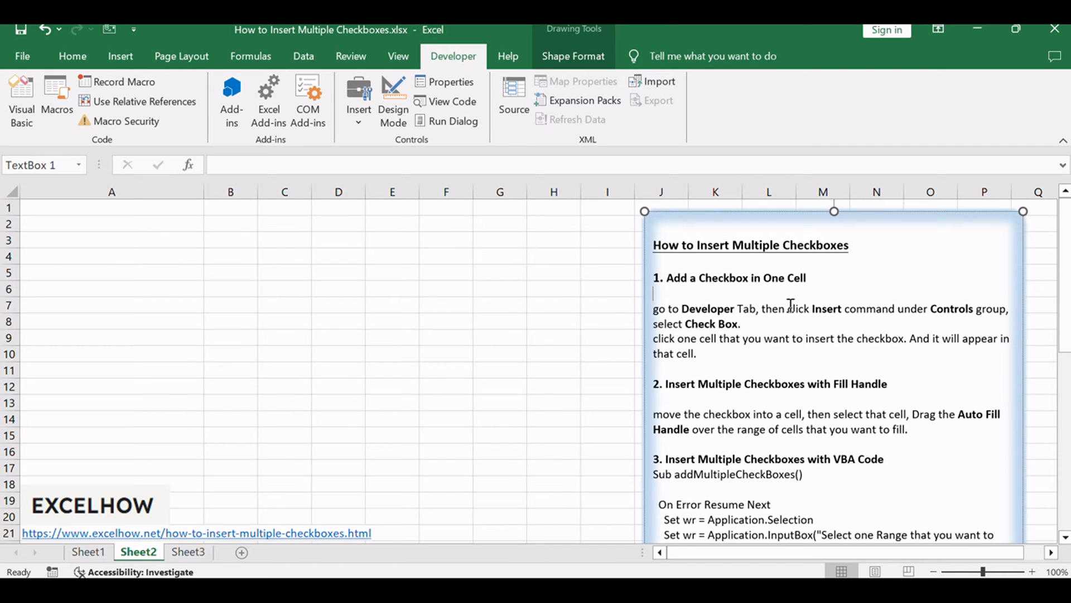
- Place a Form Controls check box, Check Box 1, in cell A1
click(392, 289)
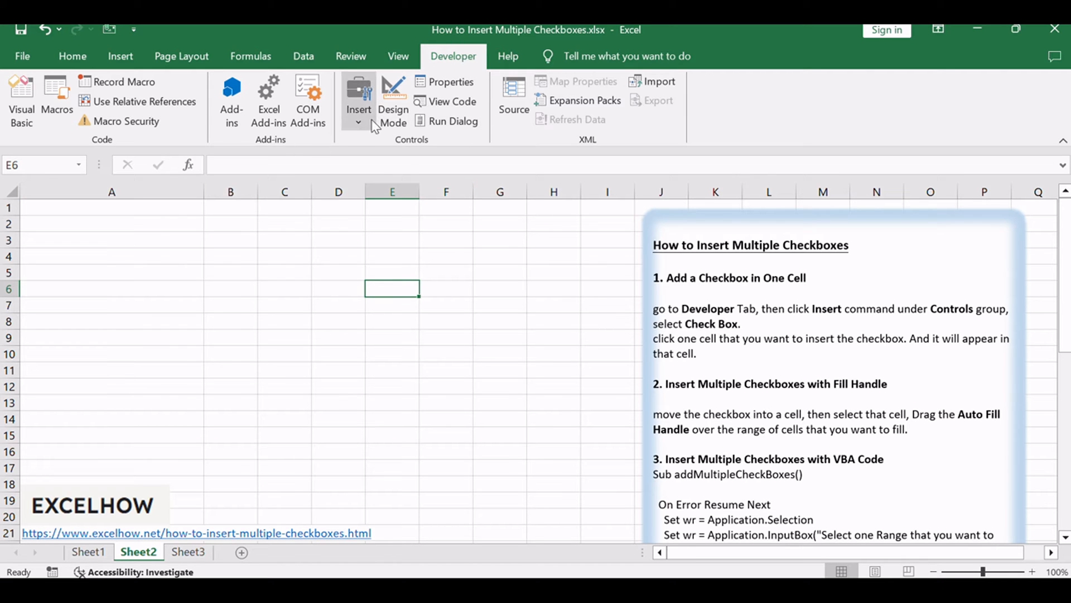
click(358, 109)
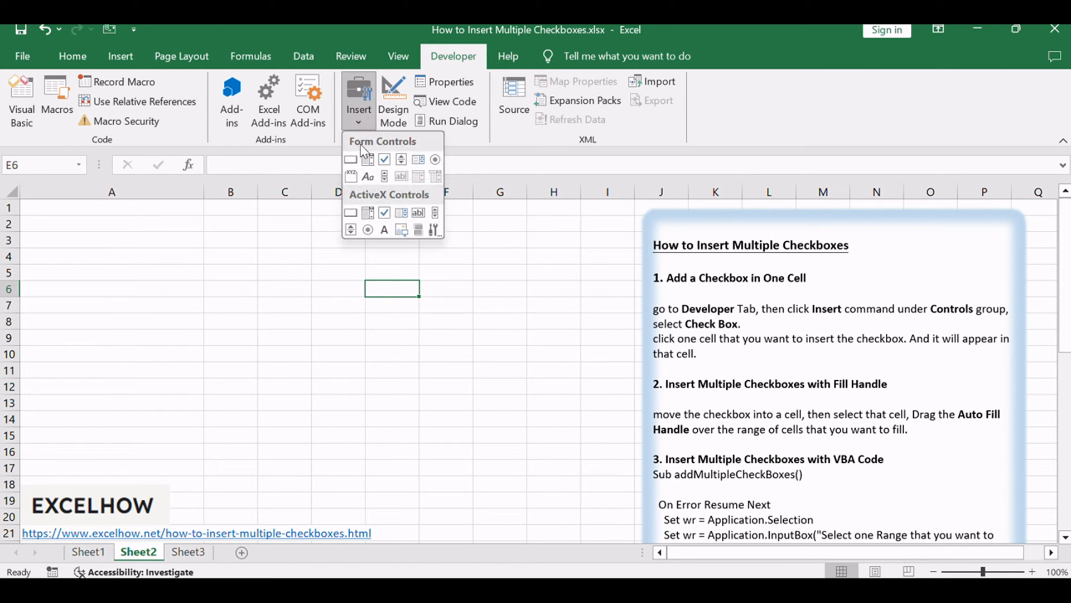
click(384, 159)
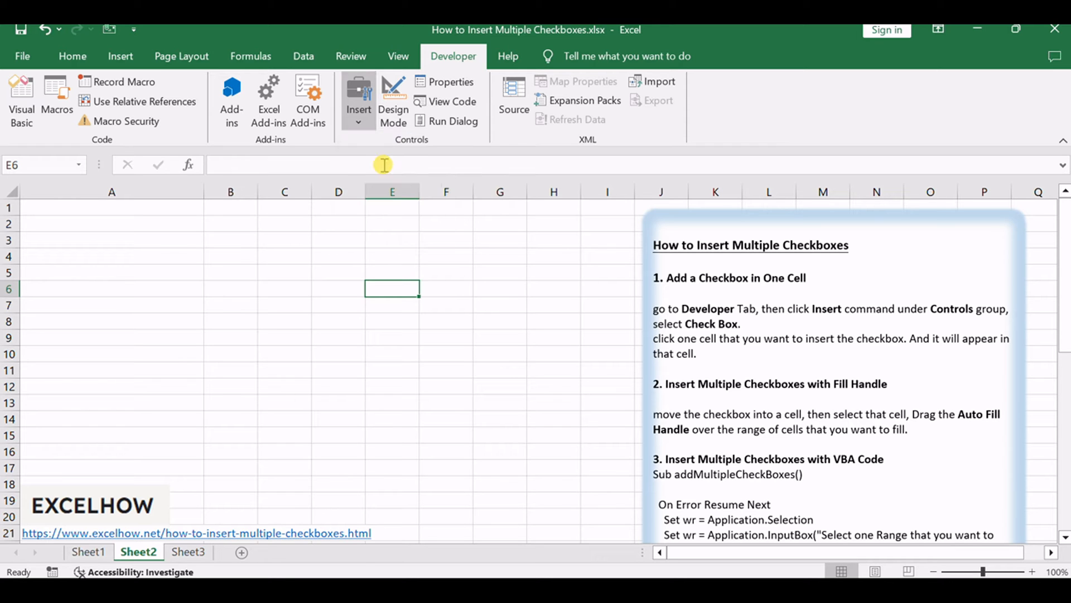
click(358, 110)
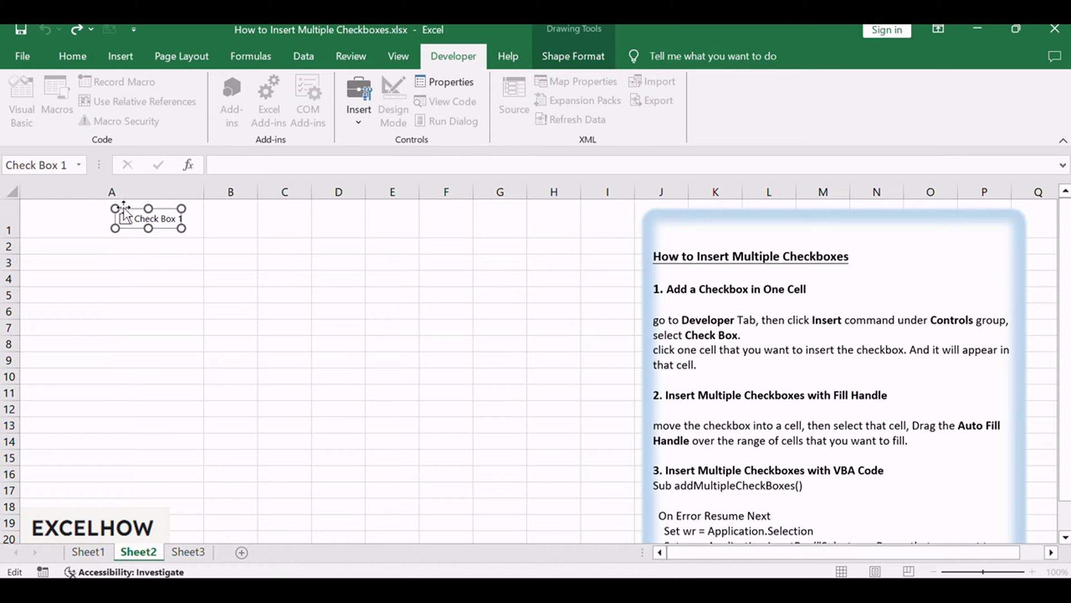
click(94, 209)
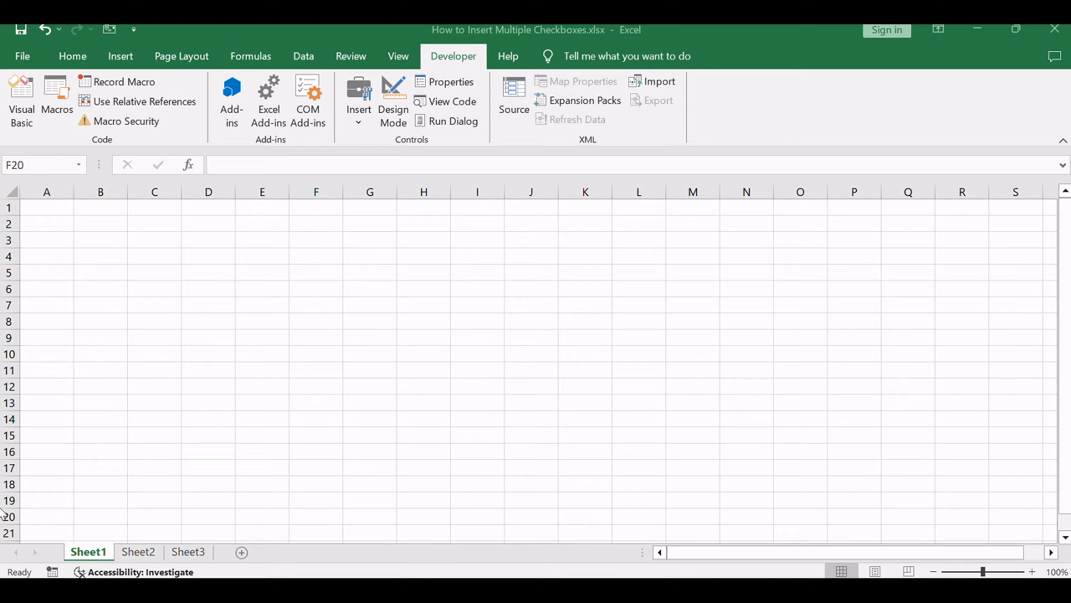
- Fill the A1 checkbox down into A2 and A3, ticking the copies
click(138, 551)
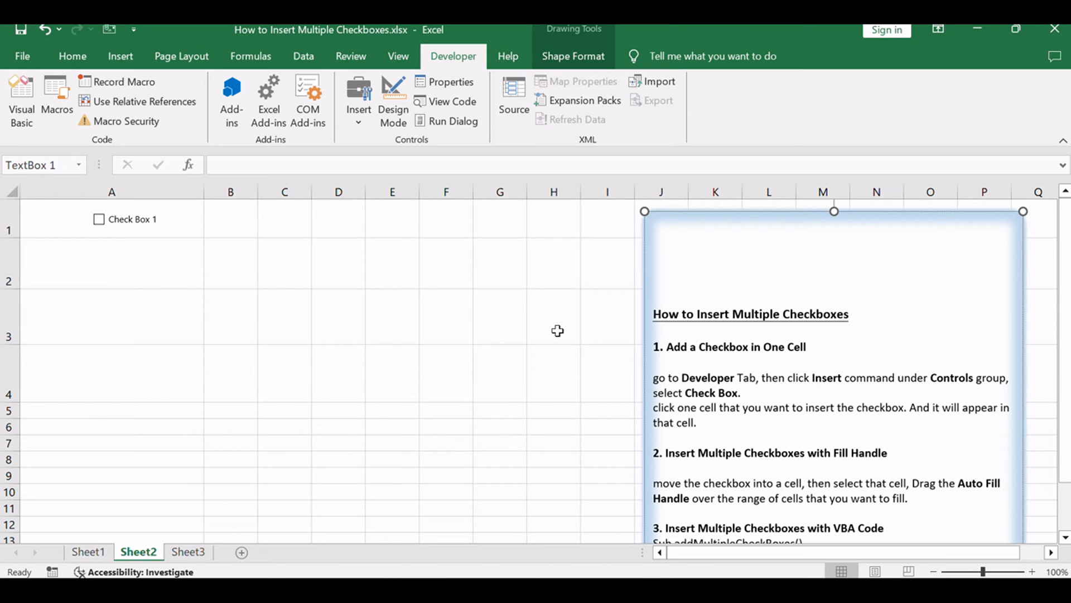
mouse_move(471, 331)
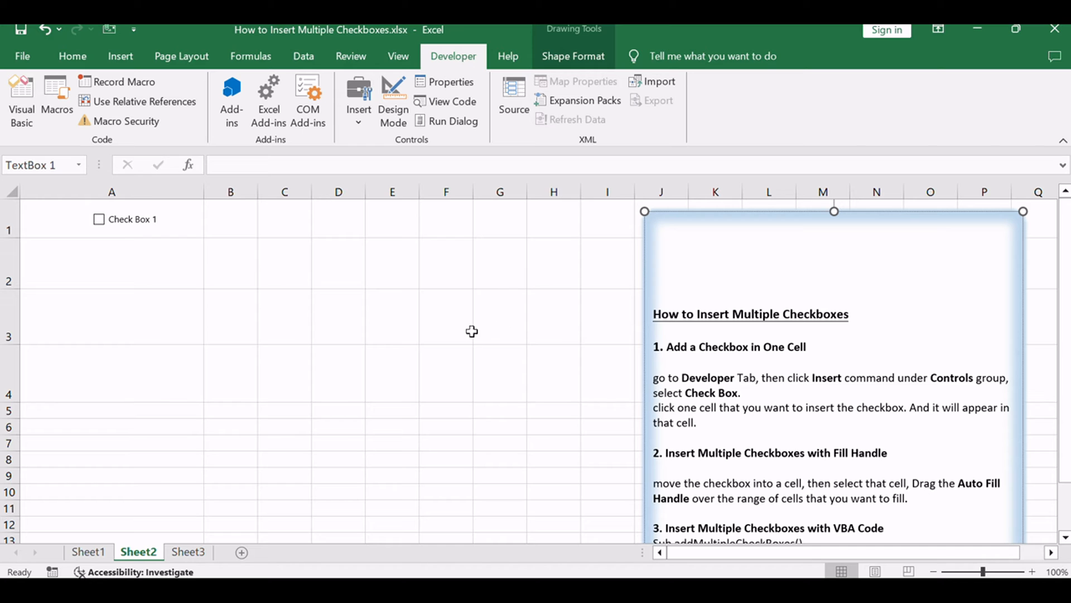
click(112, 263)
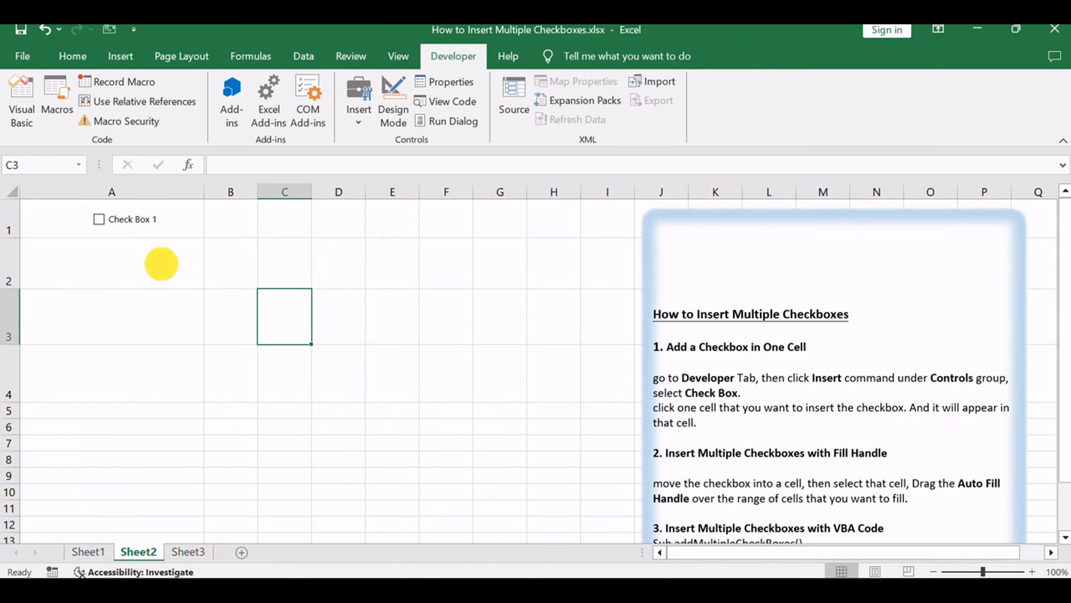
click(112, 263)
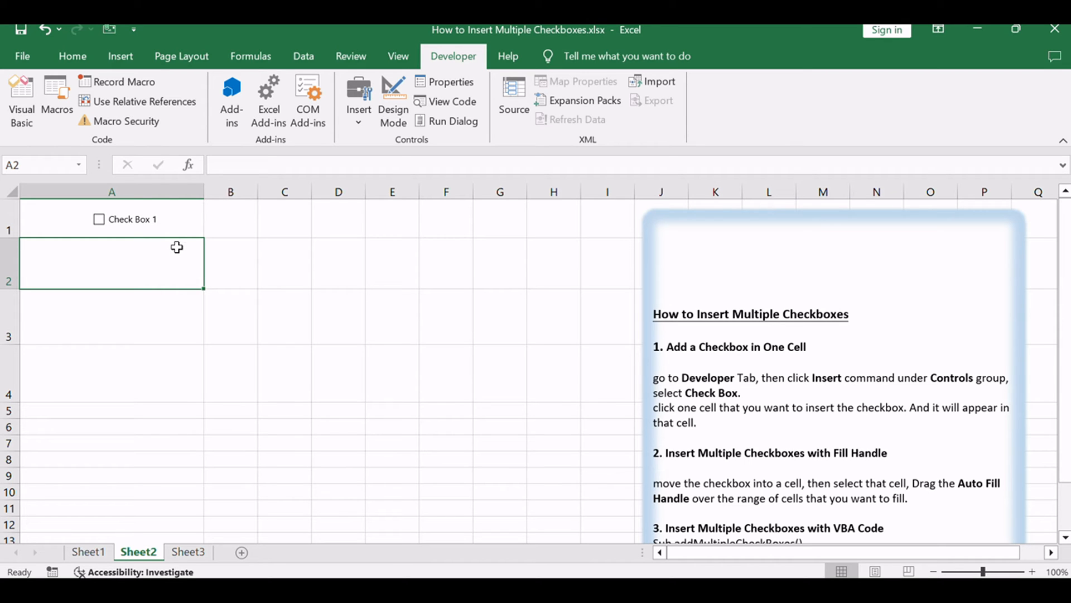
click(111, 218)
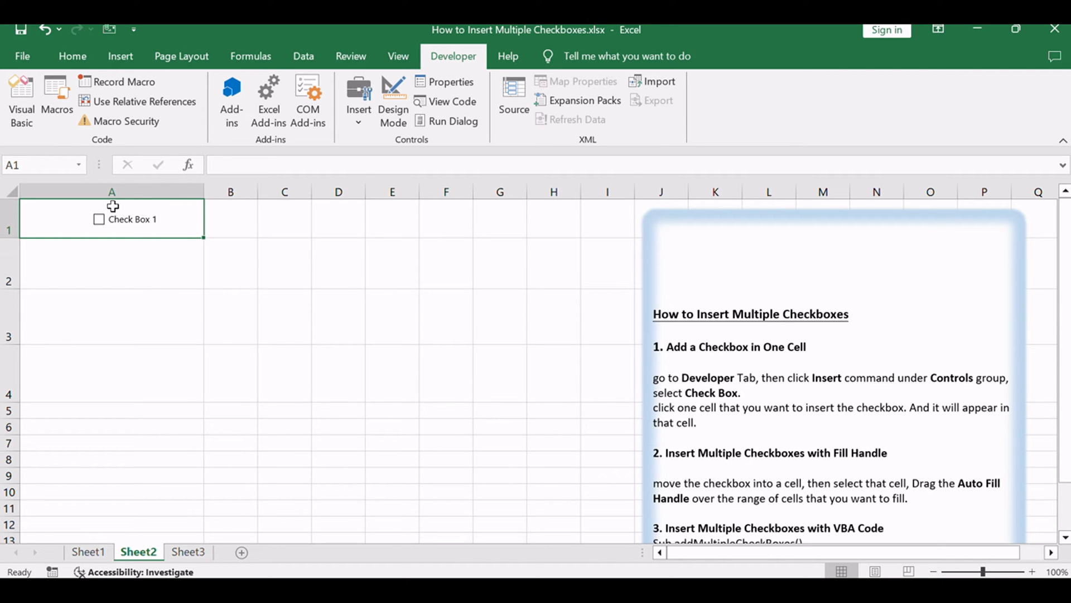
mouse_move(195, 228)
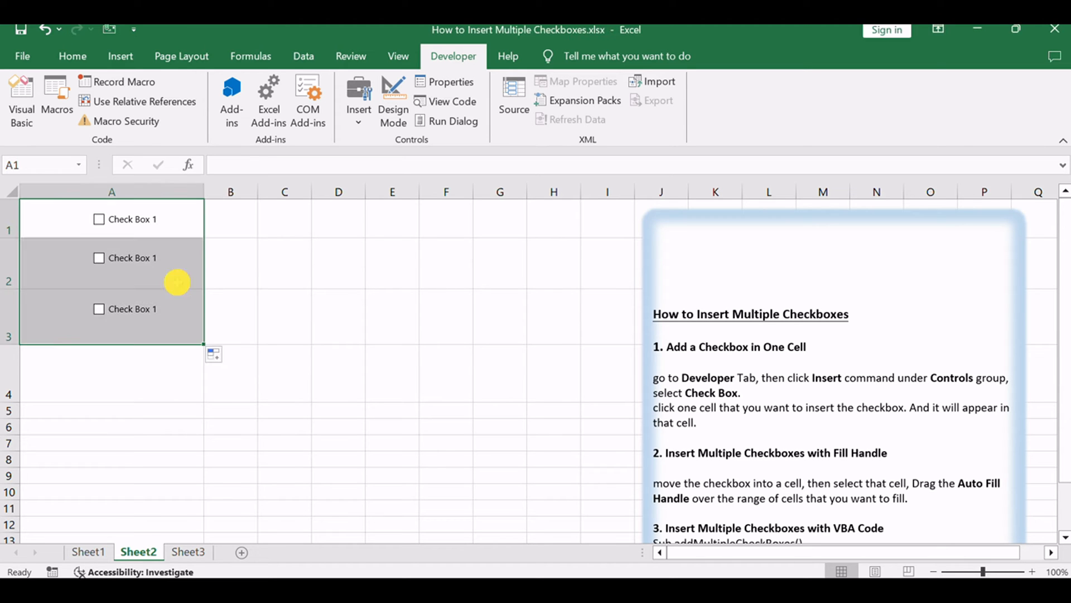
click(99, 258)
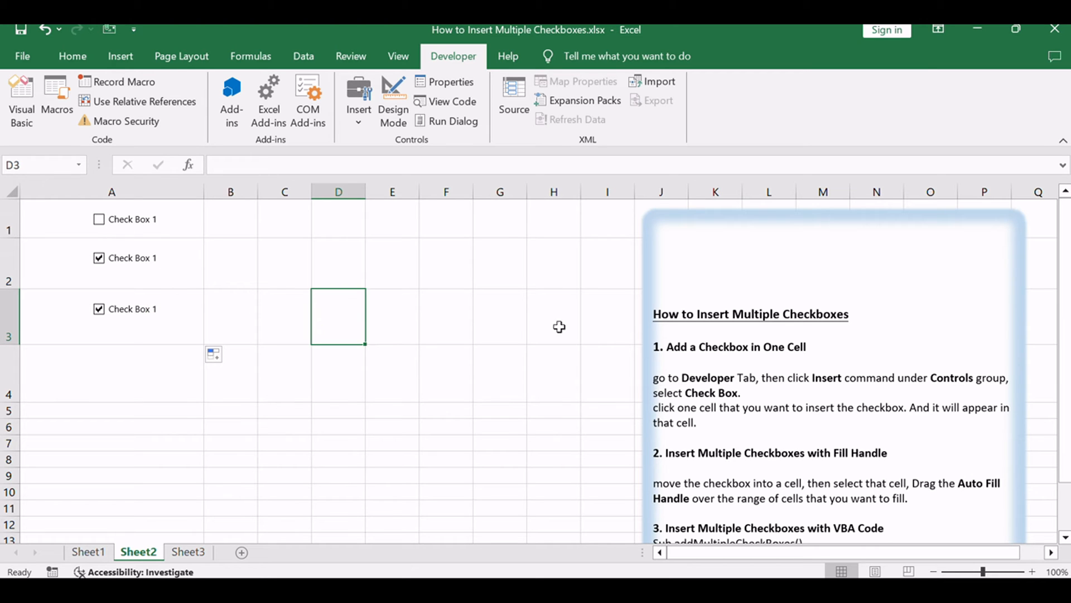
click(88, 552)
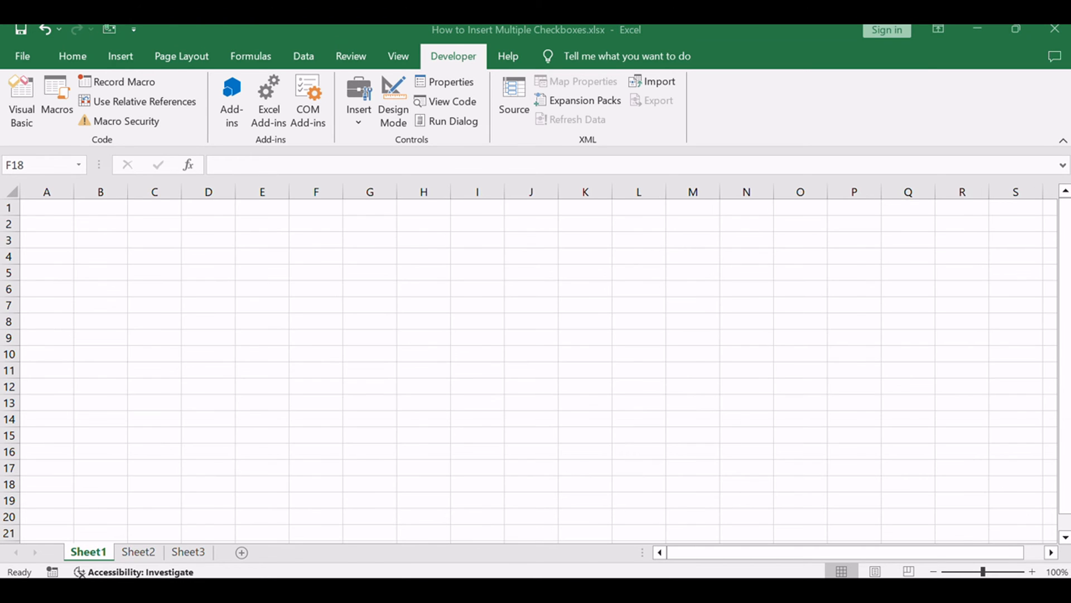
click(315, 484)
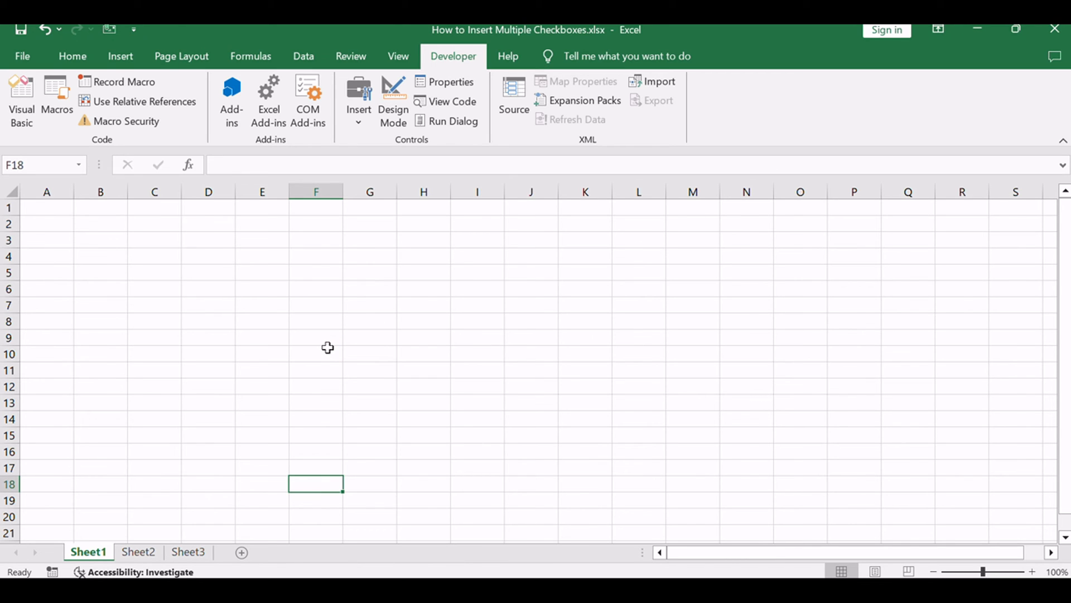
- Return to Sheet2, deselect the instructions text box, and start the Visual Basic editor
click(137, 552)
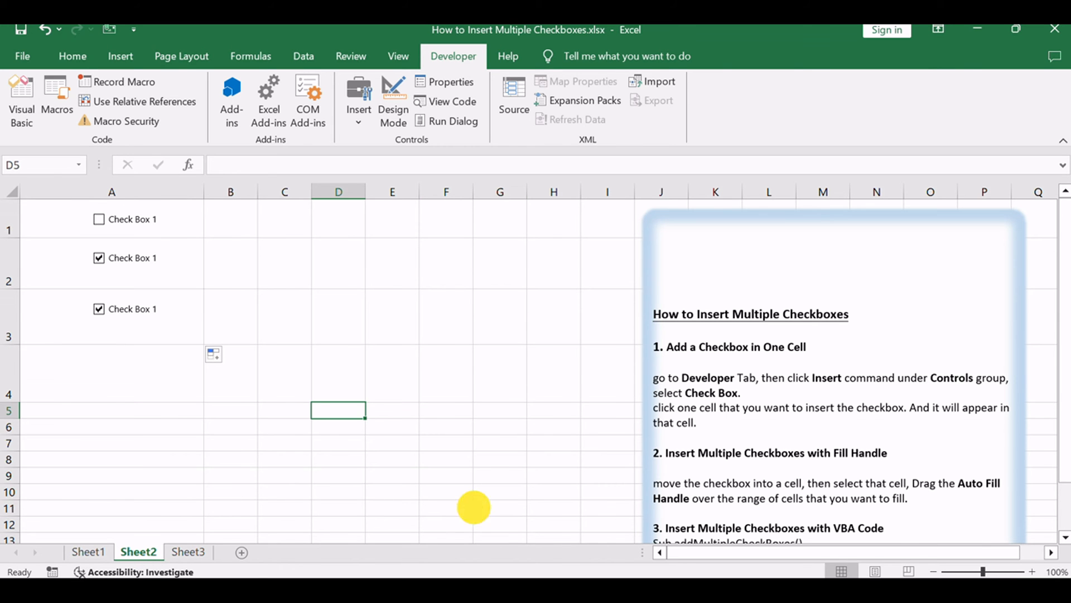
scroll(down, 3)
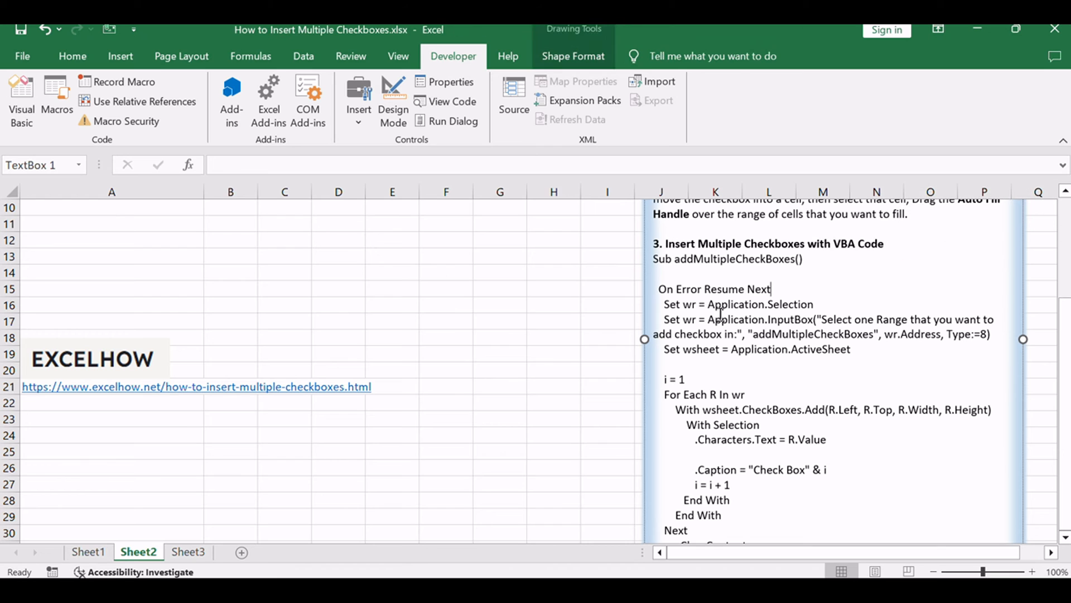
mouse_move(445, 444)
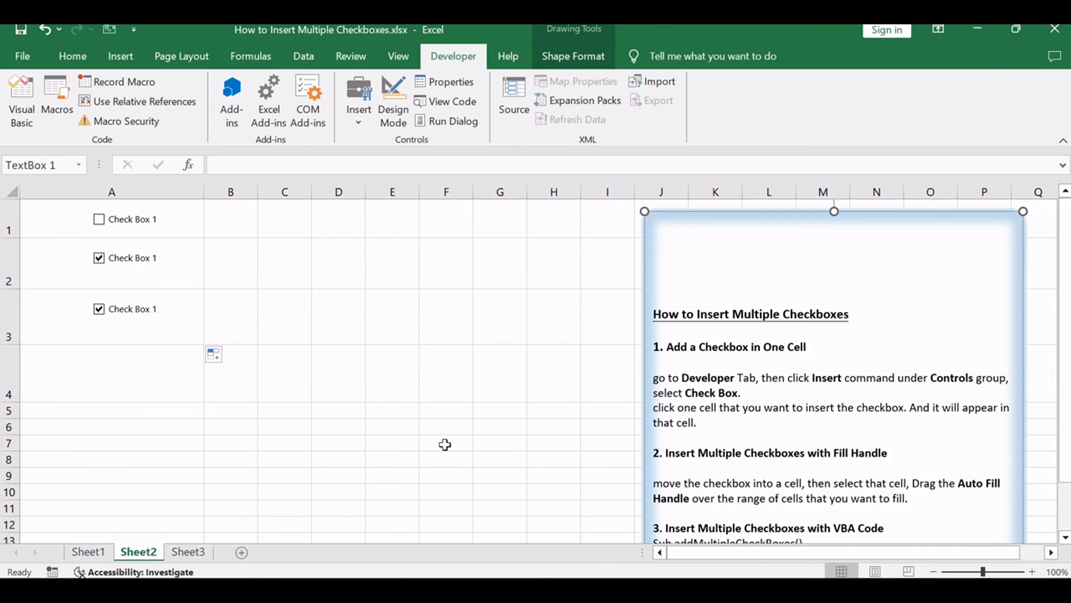
click(284, 442)
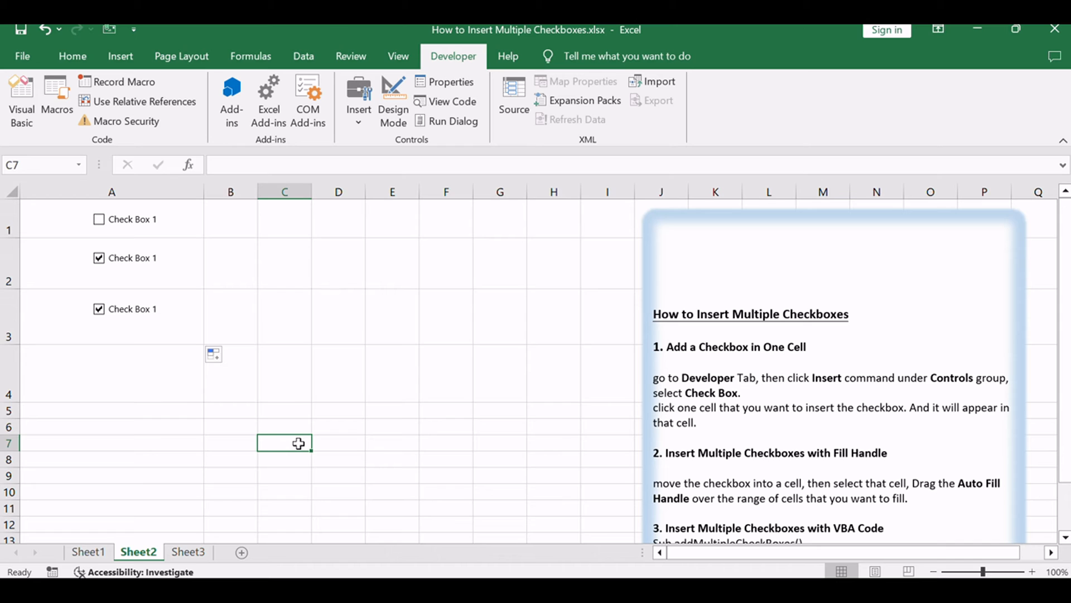
mouse_move(422, 241)
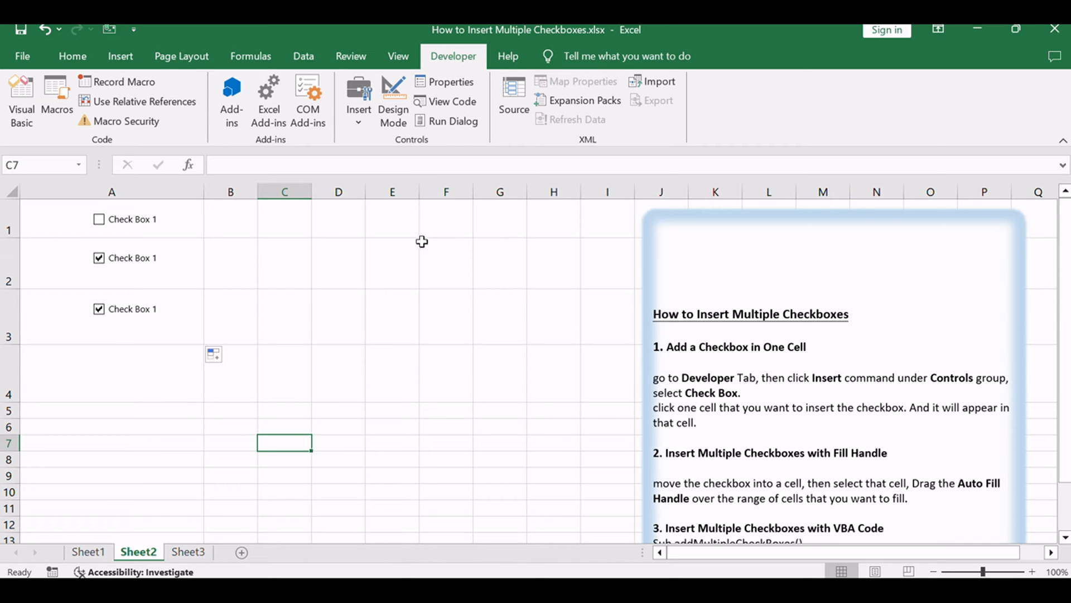
mouse_move(21, 100)
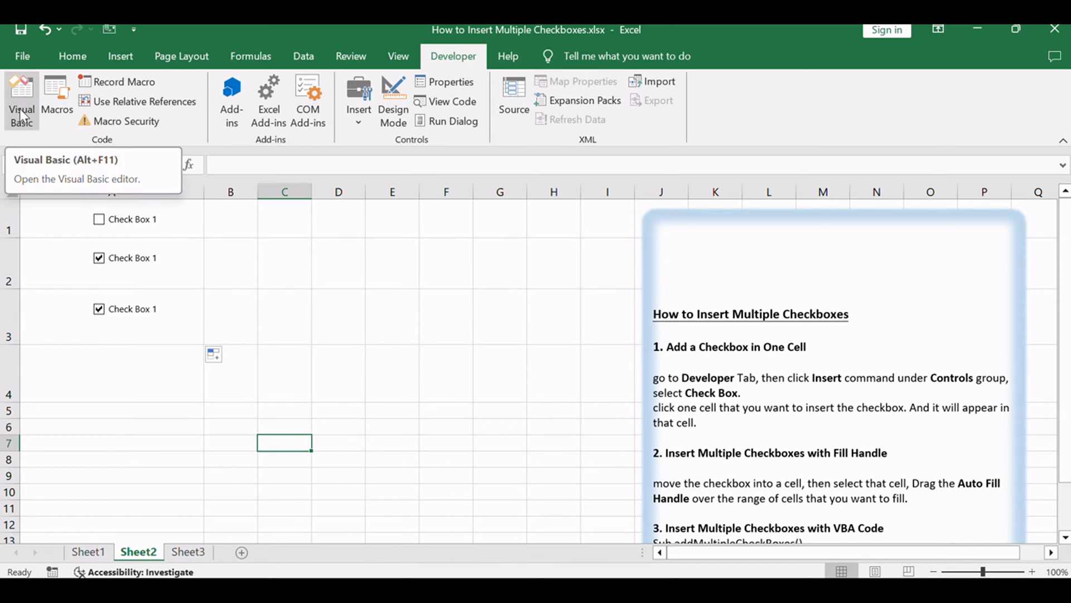
click(21, 103)
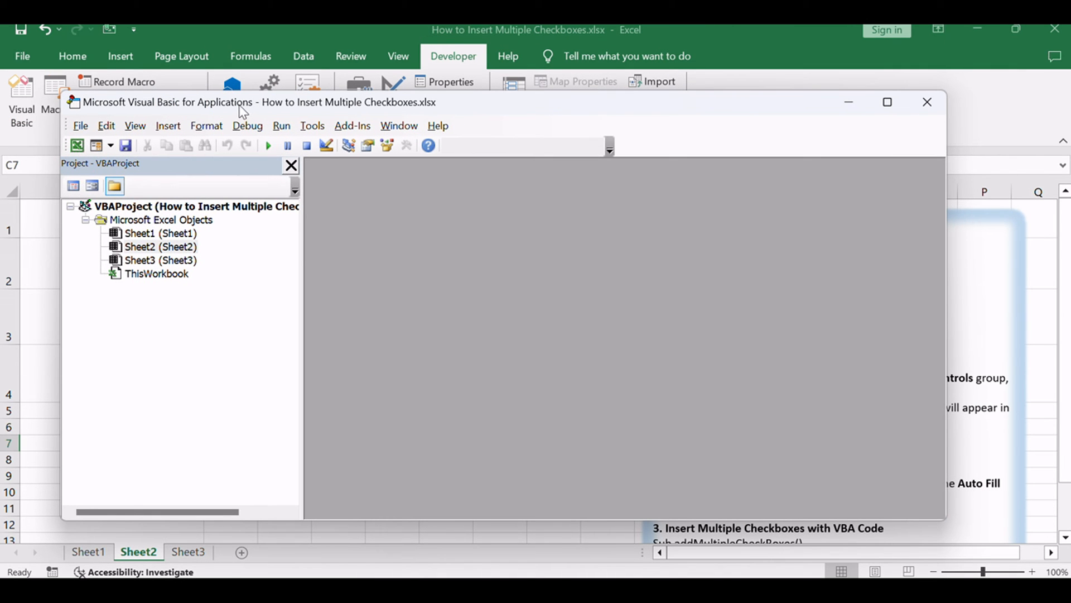
- Add Module1 holding the addMultipleCheckBoxes macro, then close the VBA editor
click(168, 126)
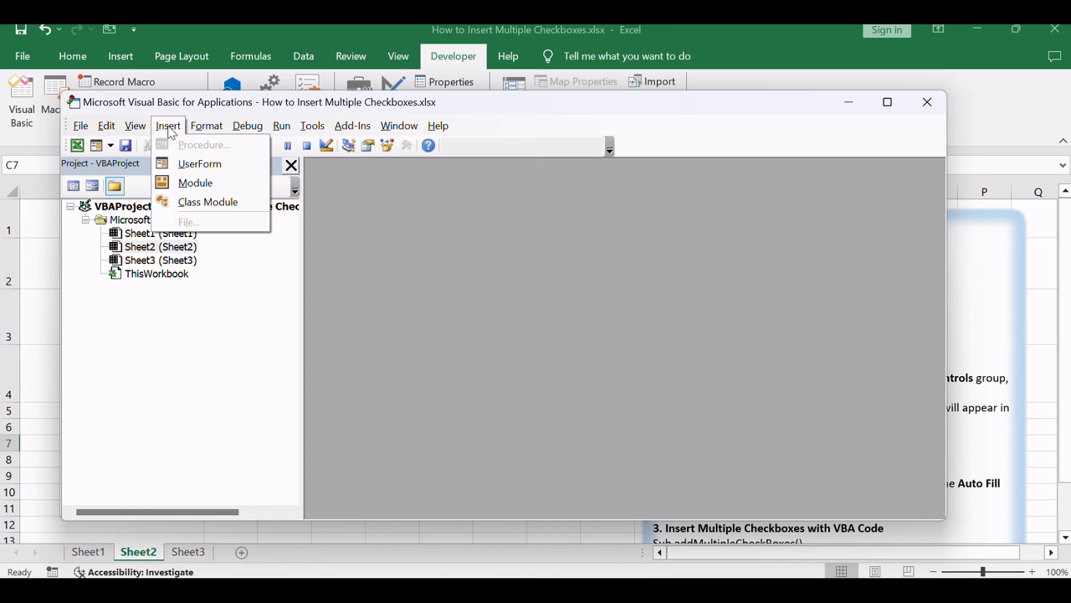
click(195, 183)
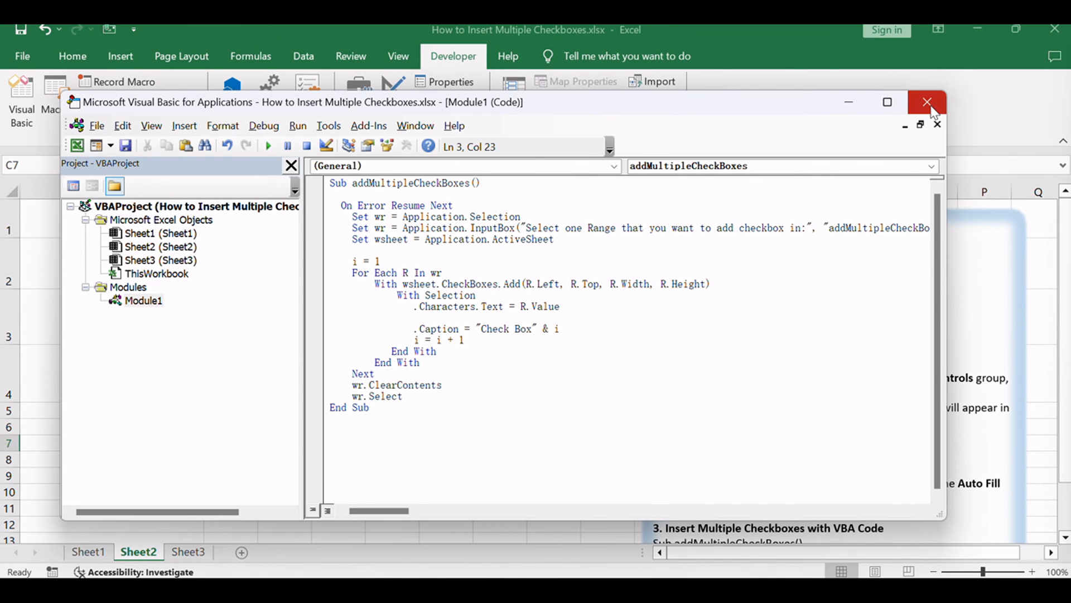
click(928, 102)
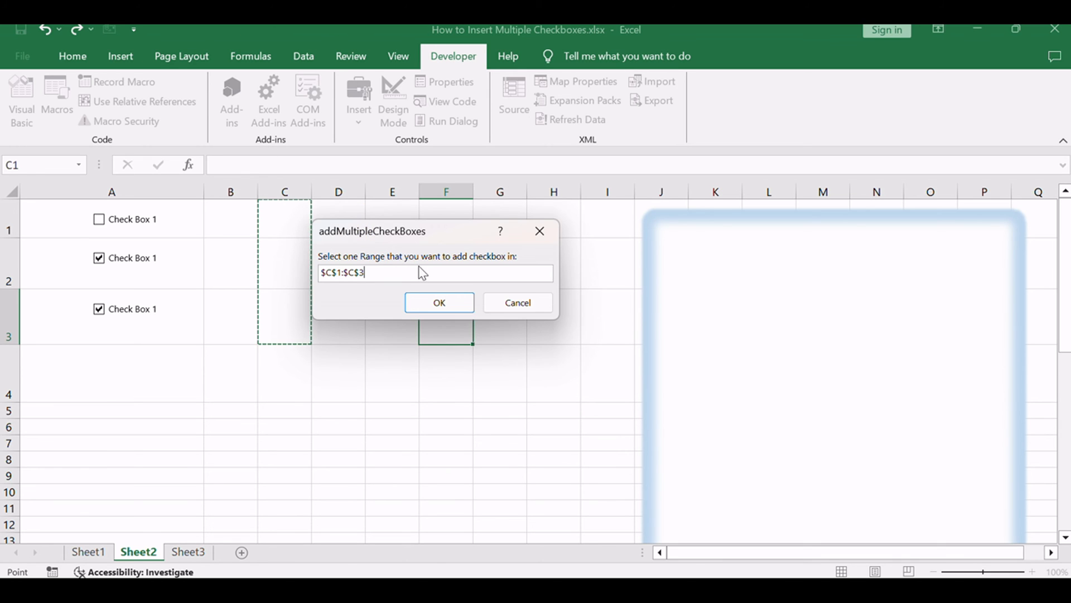
- Confirm C1:C3 as the macro's range, adding Check Box 9, 10 and 11, then view Sheet1
click(439, 302)
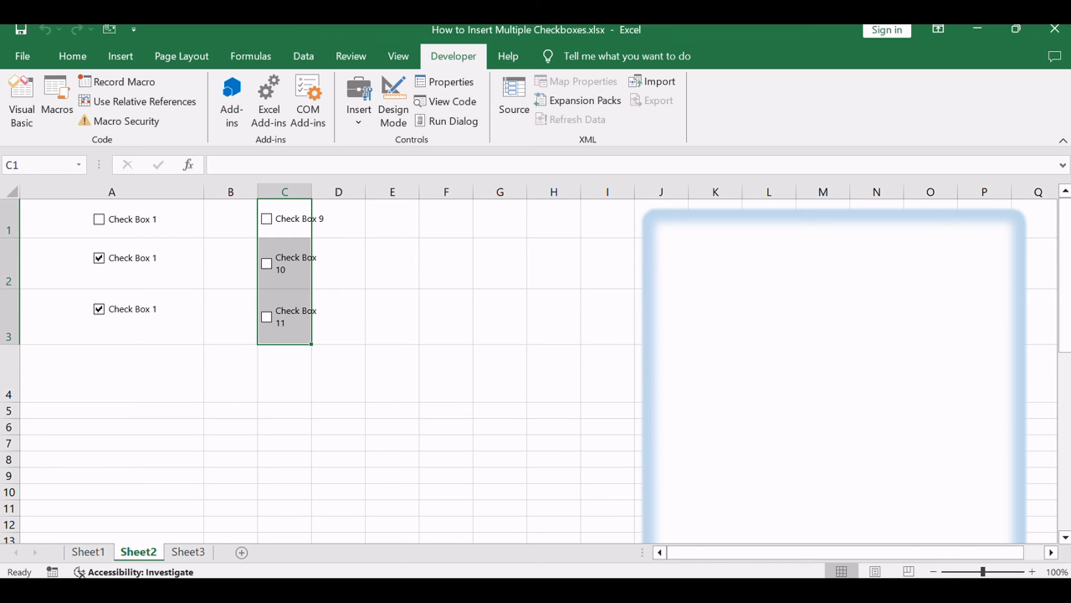
click(87, 552)
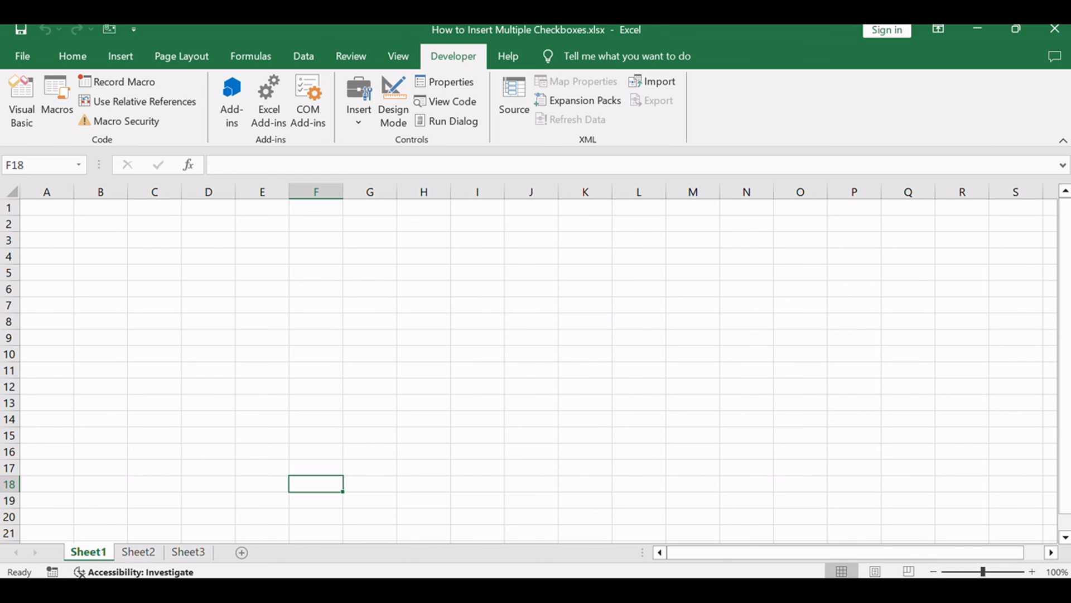
- Back on Sheet2, tick the first checkbox in cell A1
click(138, 552)
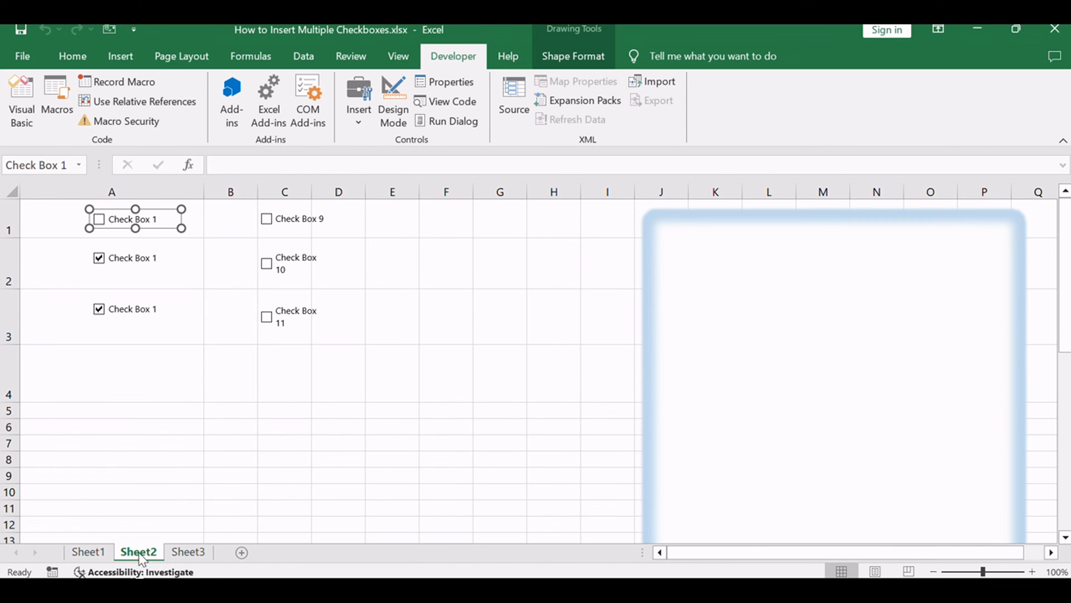
click(231, 372)
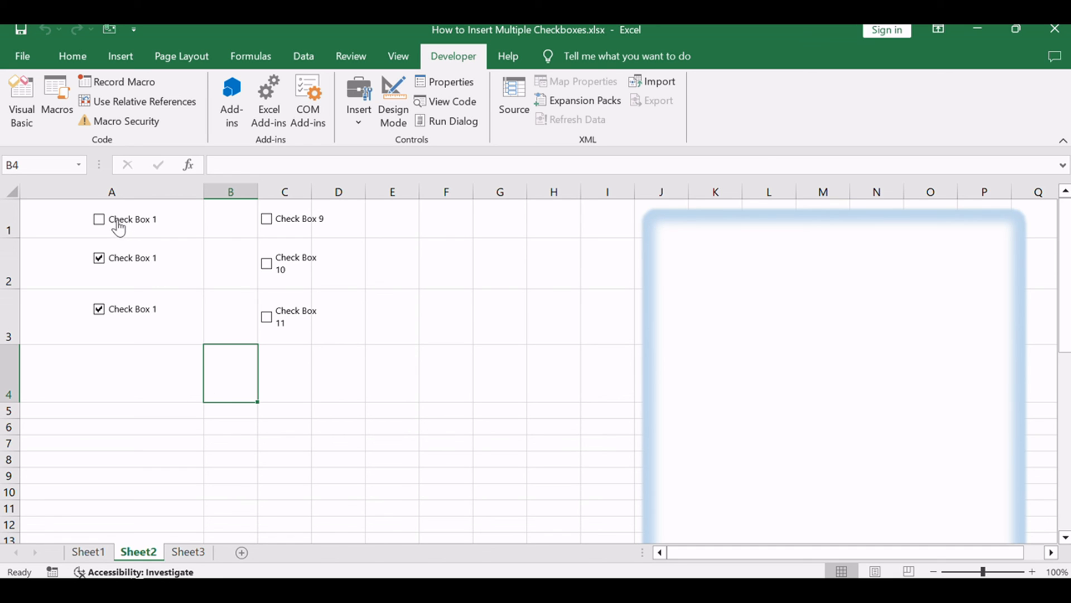
click(99, 218)
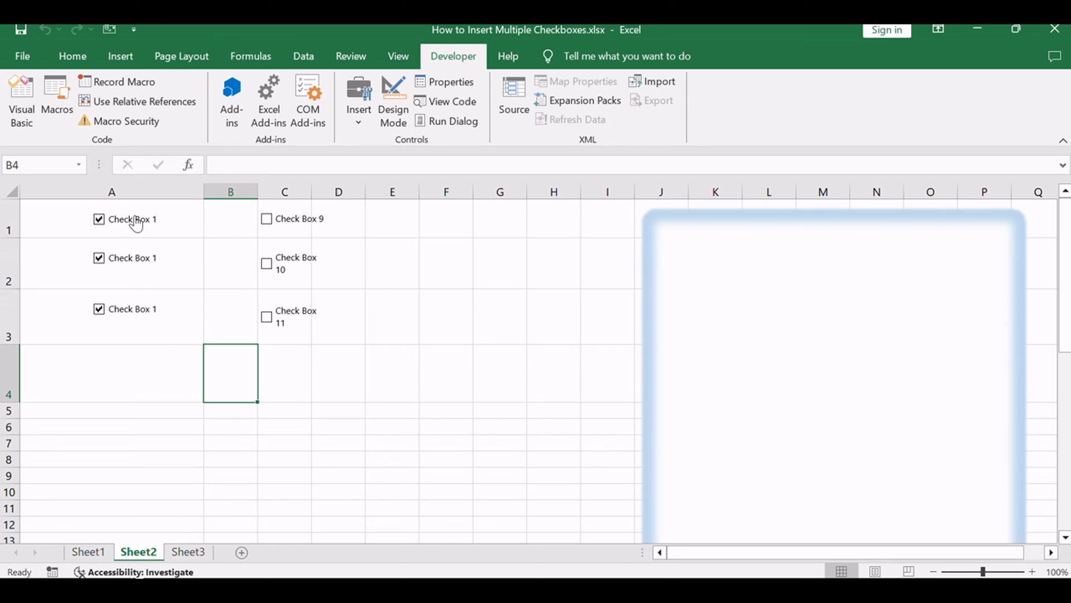
- Change the A1 checkbox caption to 'excelhow' and tick it
right_click(130, 219)
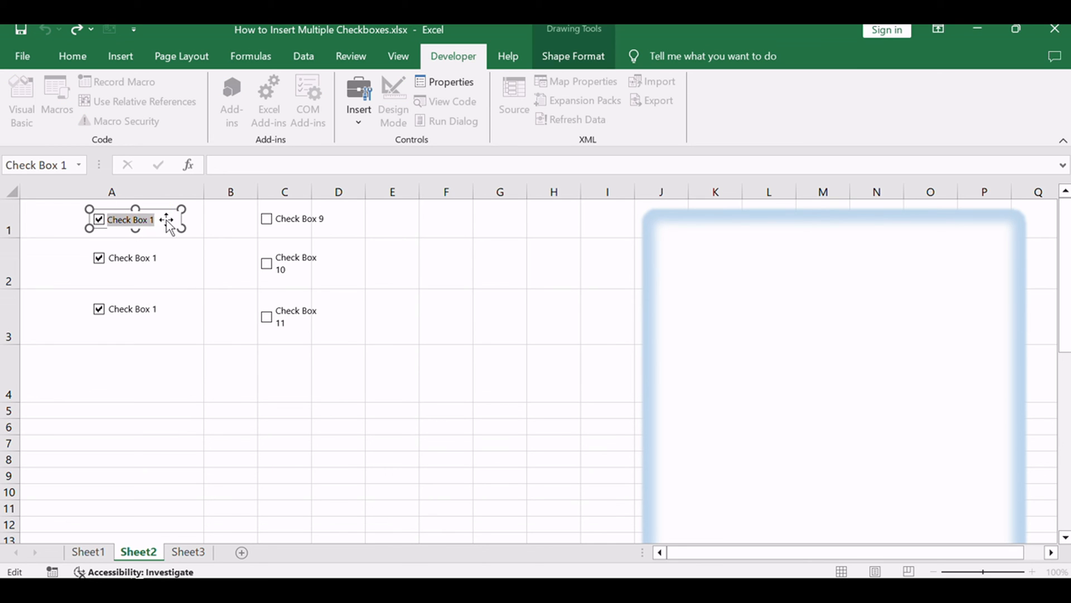
text(excel)
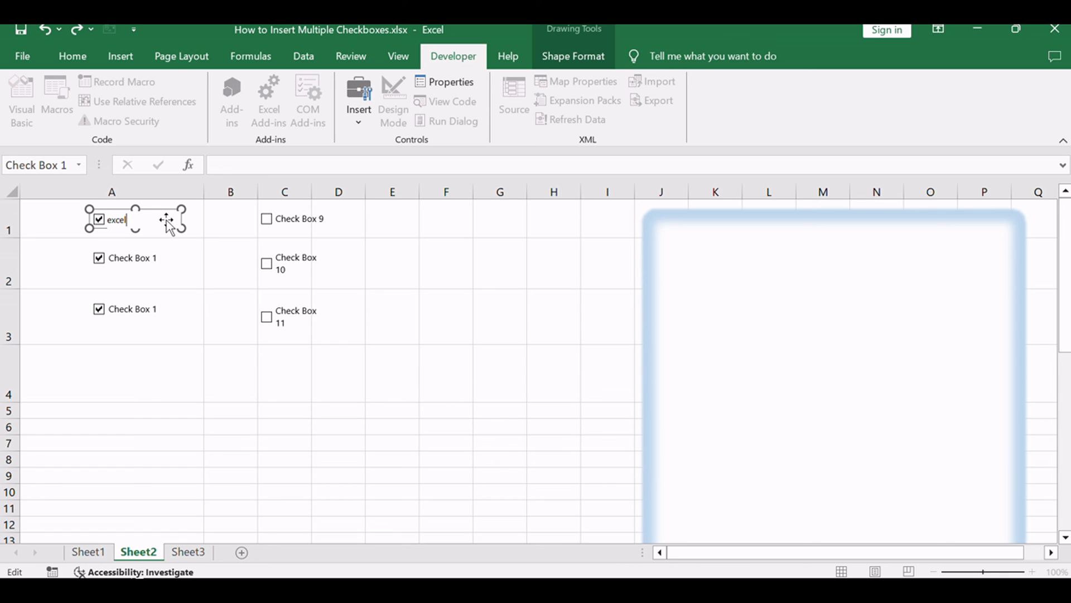
text(how)
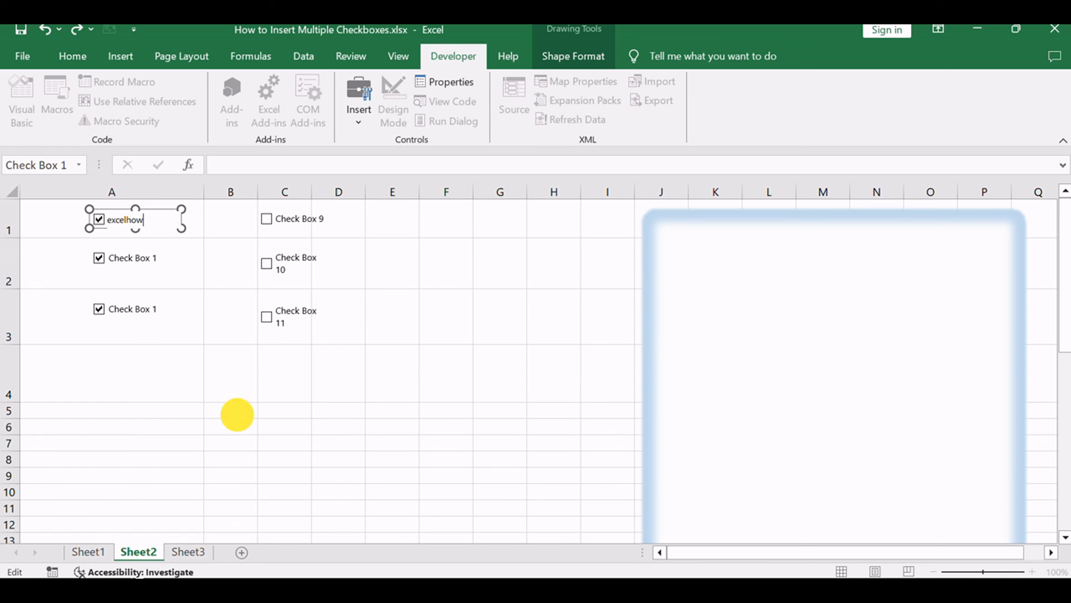
click(231, 410)
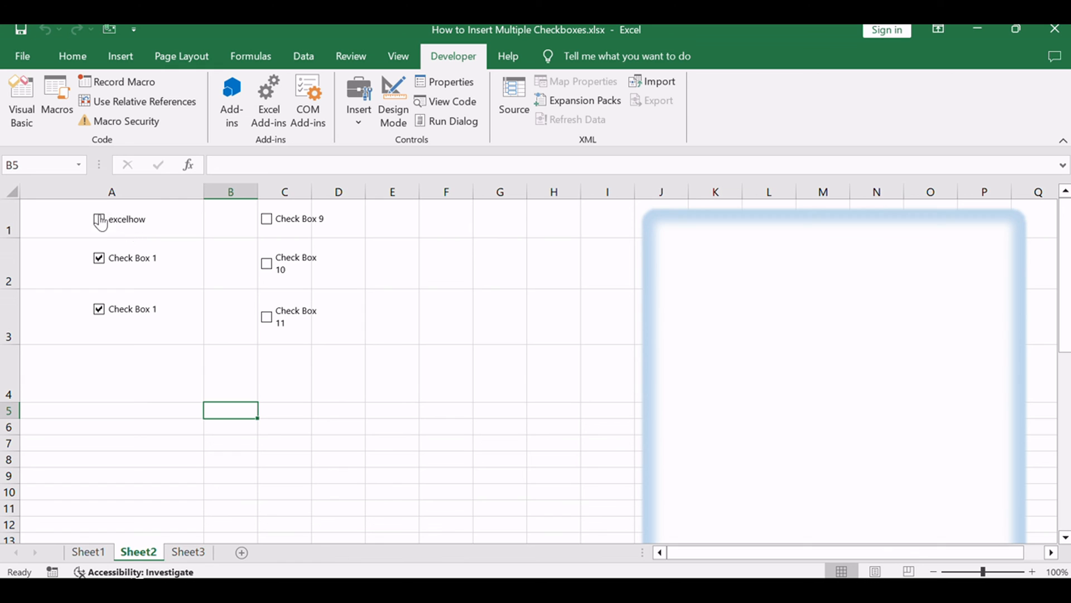
click(98, 218)
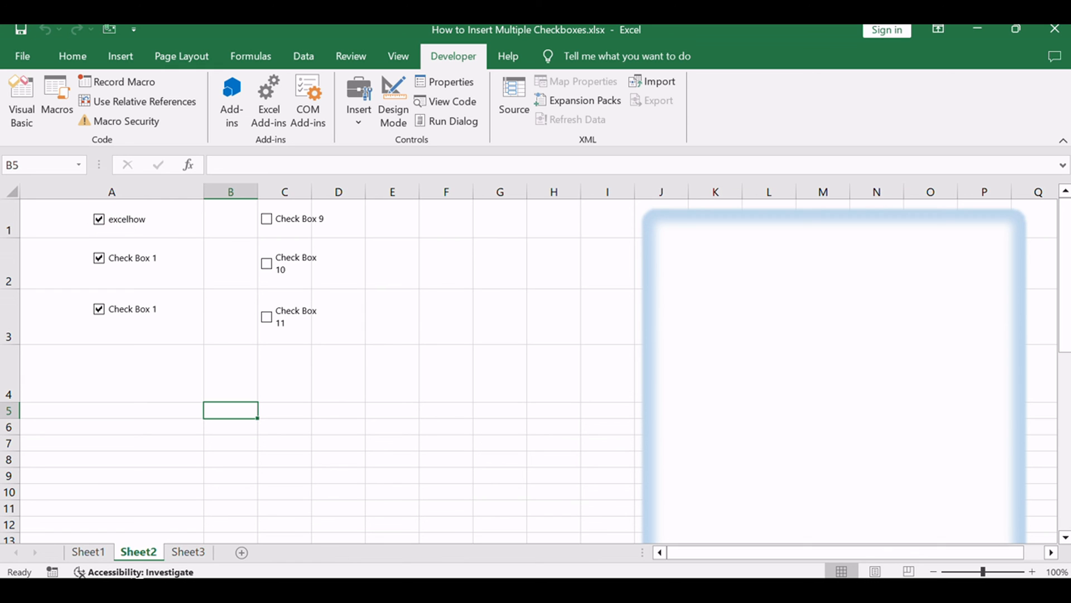